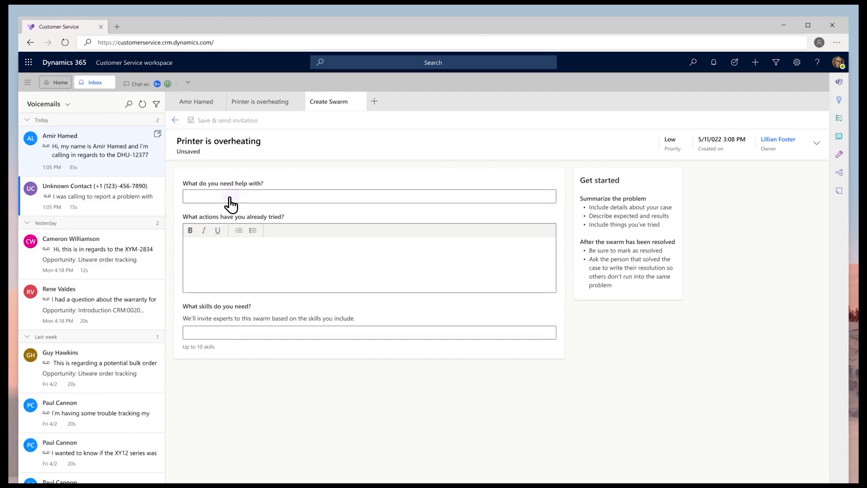
Enter the abnormal-temperature printer description while viewing the Routing settings page.
{"action": "type", "text": "The printer is showing abnormal temperature readings and constantly shuts down during print jobs."}
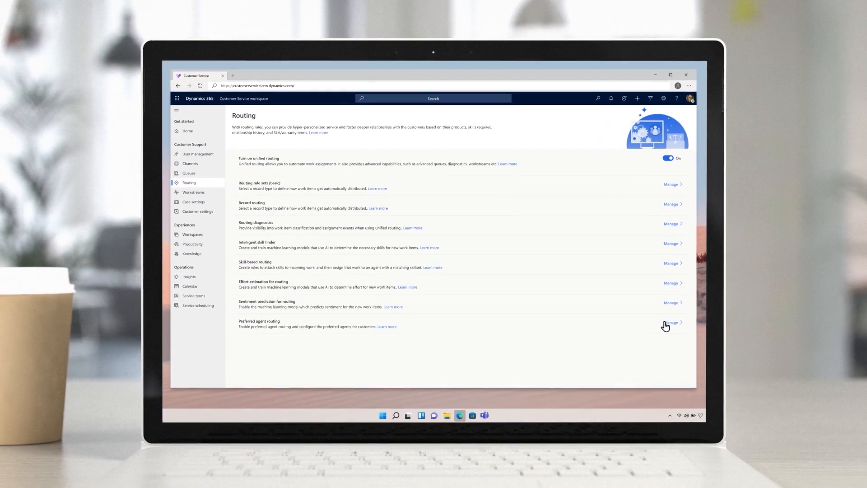
{"action": "left_click", "coordinate": [670, 322]}
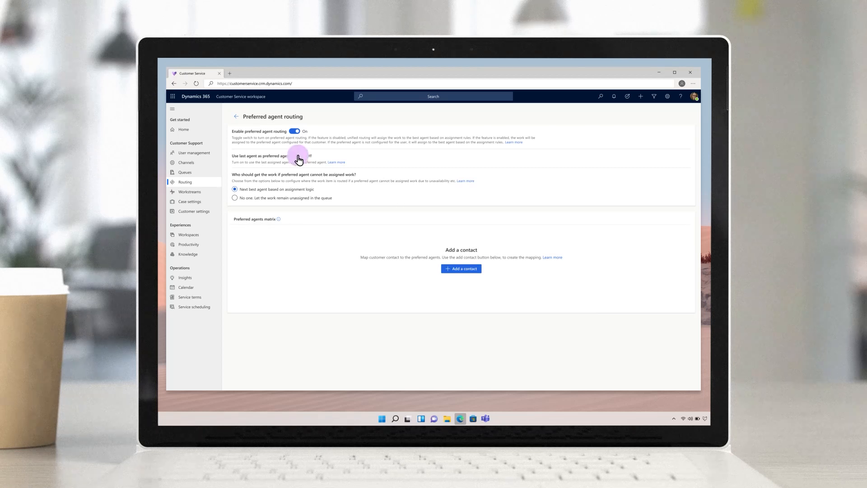
{"action": "left_click", "coordinate": [297, 155]}
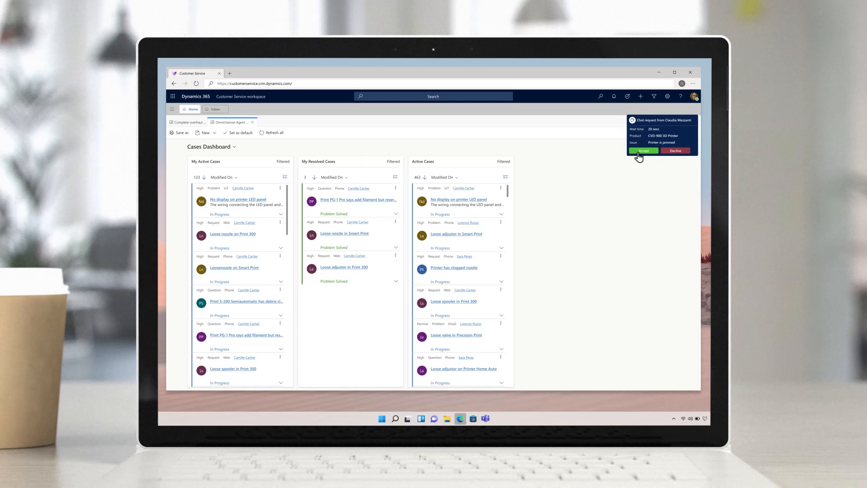
{"action": "left_click", "coordinate": [643, 150]}
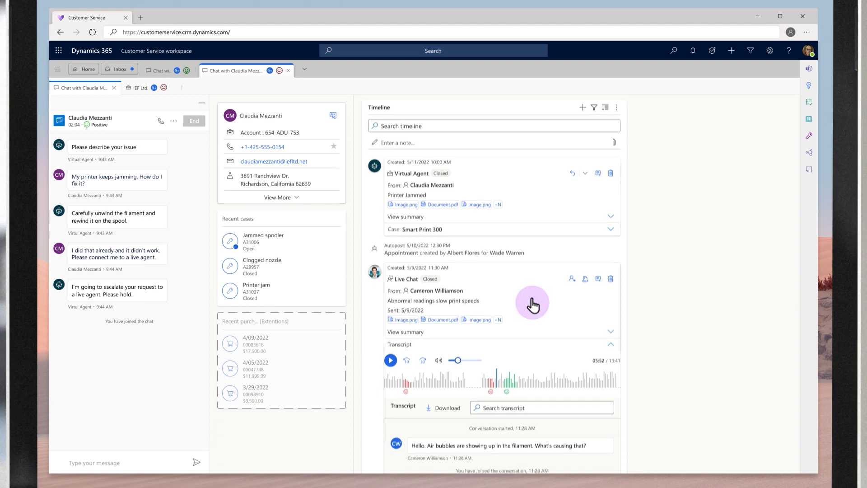
Share the suggested knowledge article, then save and close the 'Printer is jamming' case from the AI summary.
{"action": "scroll", "scroll_direction": "down", "scroll_amount": 3}
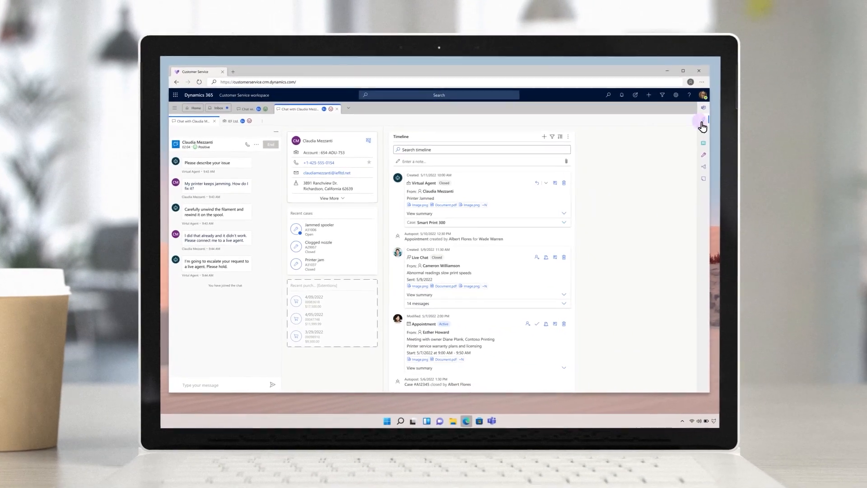
{"action": "left_click", "coordinate": [703, 119]}
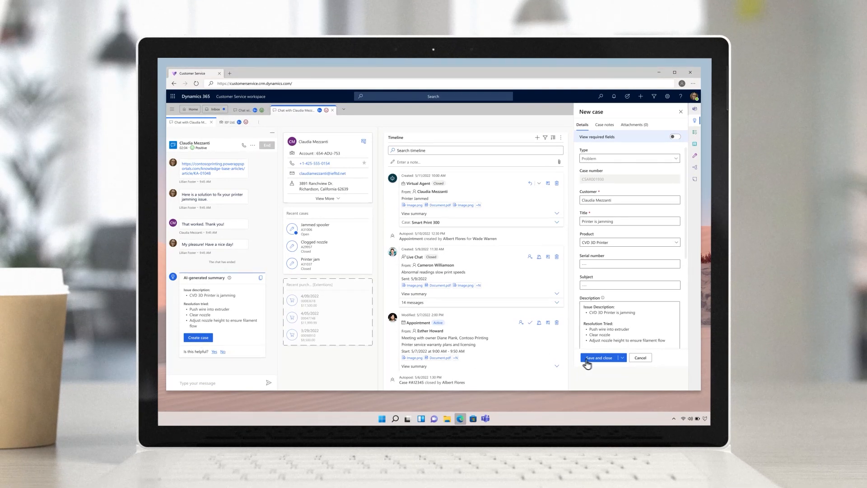
{"action": "left_click", "coordinate": [599, 358]}
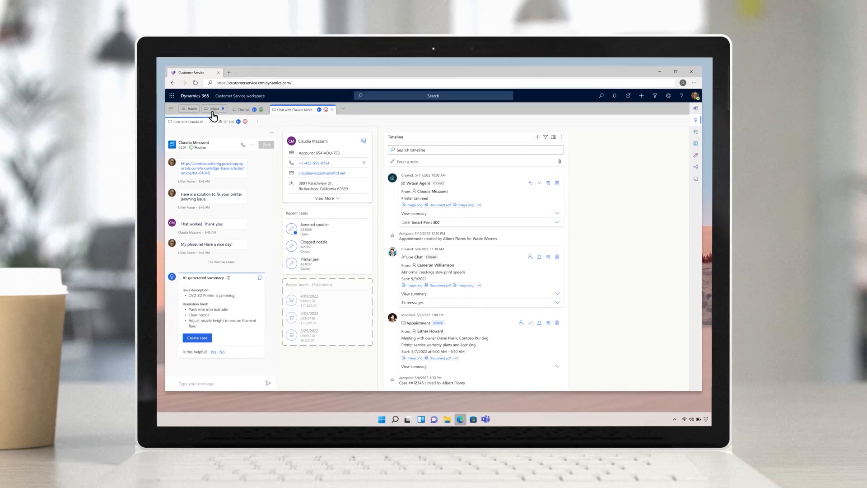
From the voicemail inbox, bring up the 'Printer is overheating' case and start a new device command.
{"action": "left_click", "coordinate": [215, 109]}
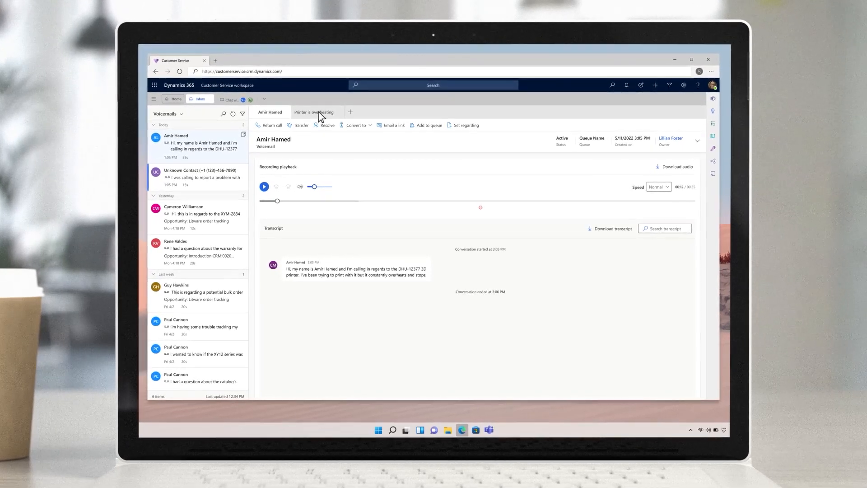
{"action": "left_click", "coordinate": [314, 112]}
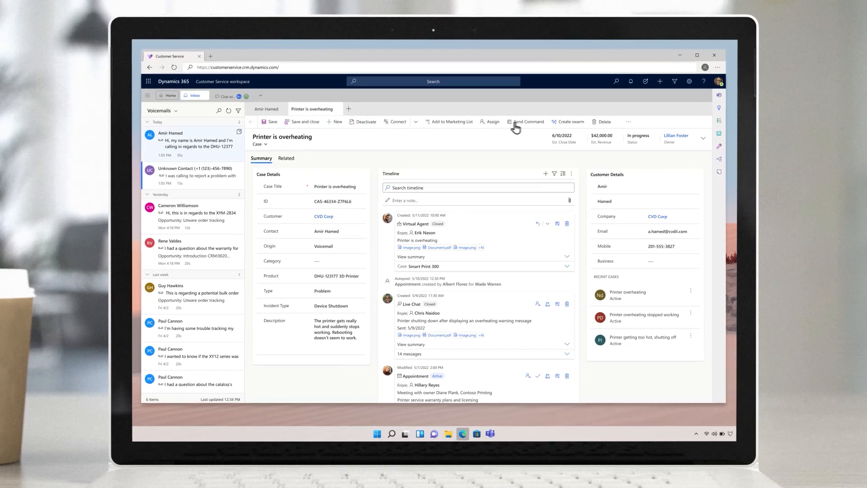
{"action": "left_click", "coordinate": [529, 121]}
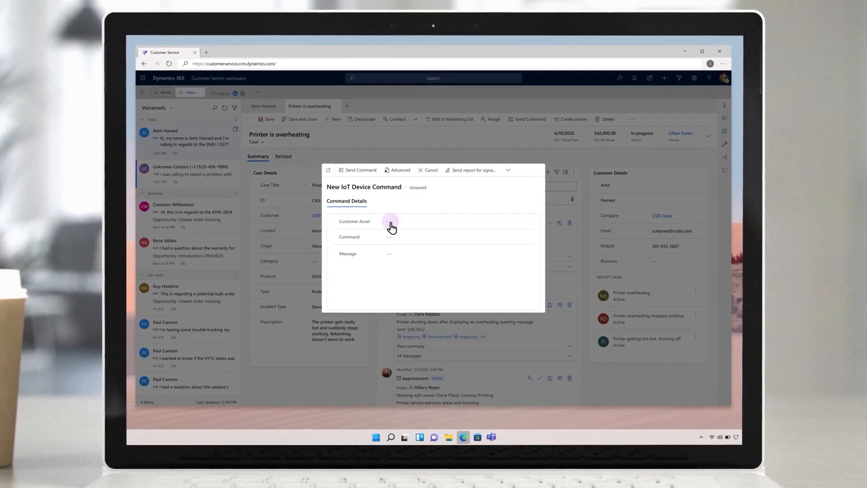
Send the throttle command to the customer's 3D printer and dismiss the motor-not-responding error.
{"action": "left_click", "coordinate": [390, 221]}
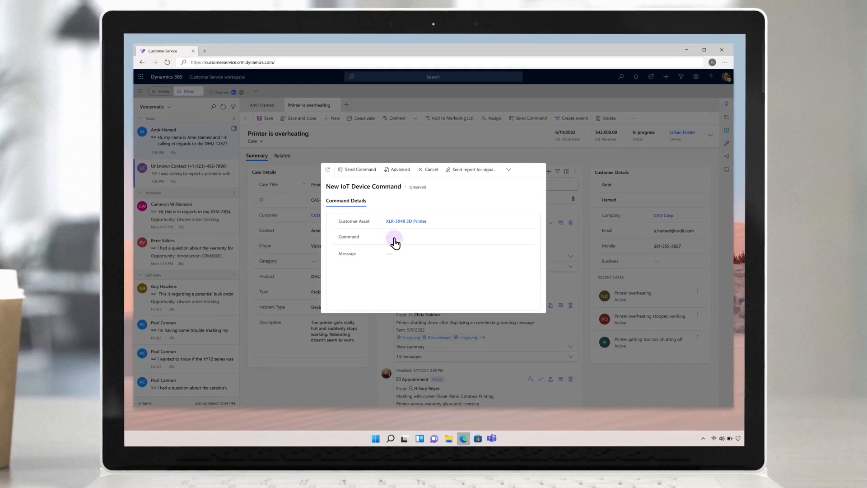
{"action": "left_click", "coordinate": [392, 239]}
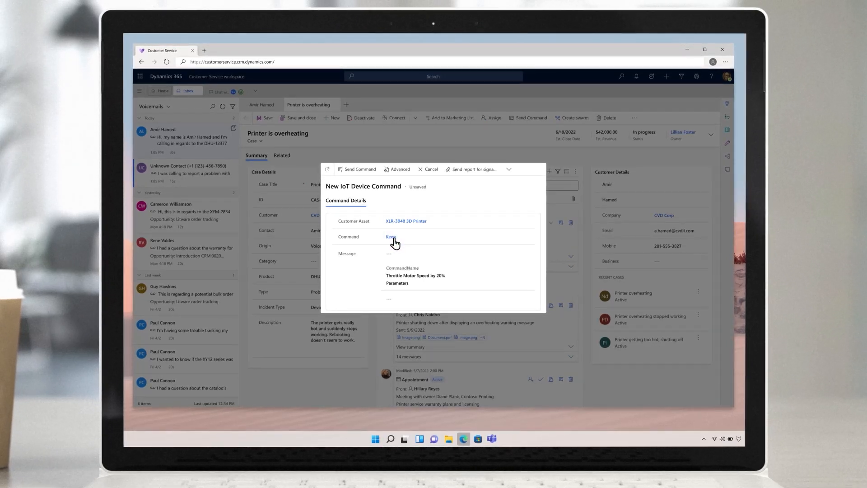
{"action": "left_click", "coordinate": [358, 169]}
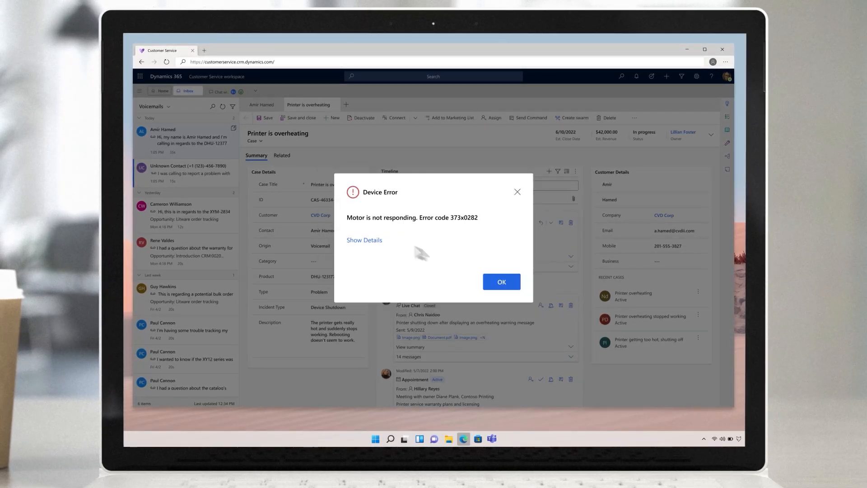
{"action": "left_click", "coordinate": [501, 282]}
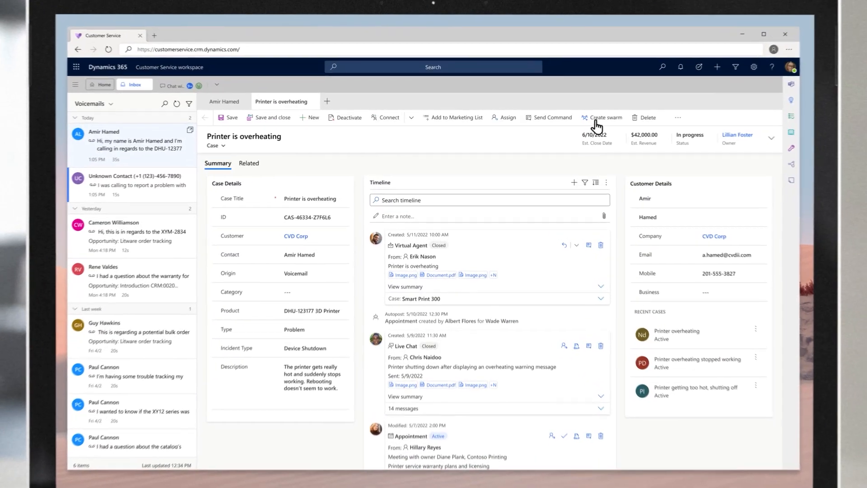
Create a swarm request describing the overheating shutdowns and reset/diagnostic steps tried, then save and send invitations.
{"action": "left_click", "coordinate": [605, 117]}
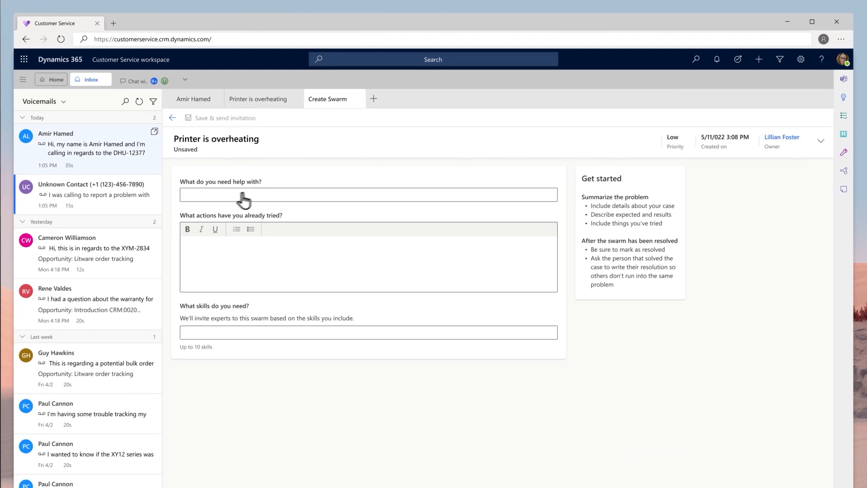
{"action": "type", "text": "The printer is showing abnormal temperature readings and constantly shuts down during print jobs."}
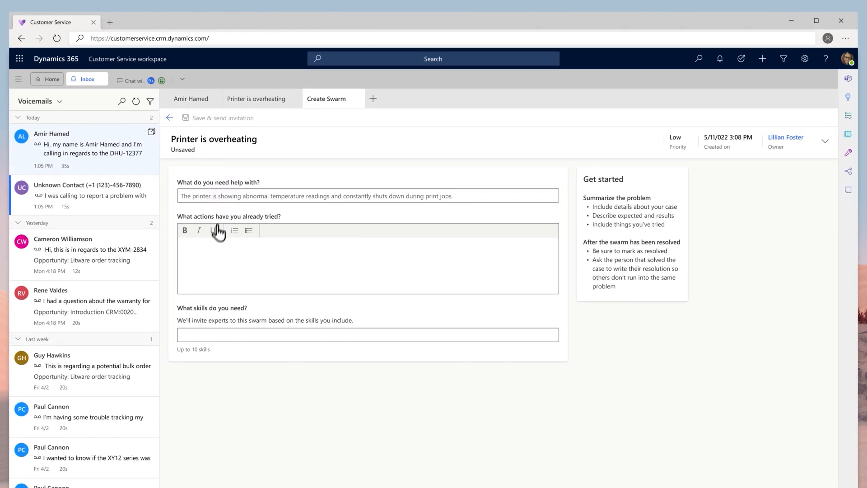
{"action": "type", "text": "Sent a reset command and retrieved some diagnostic readings that are available on case details."}
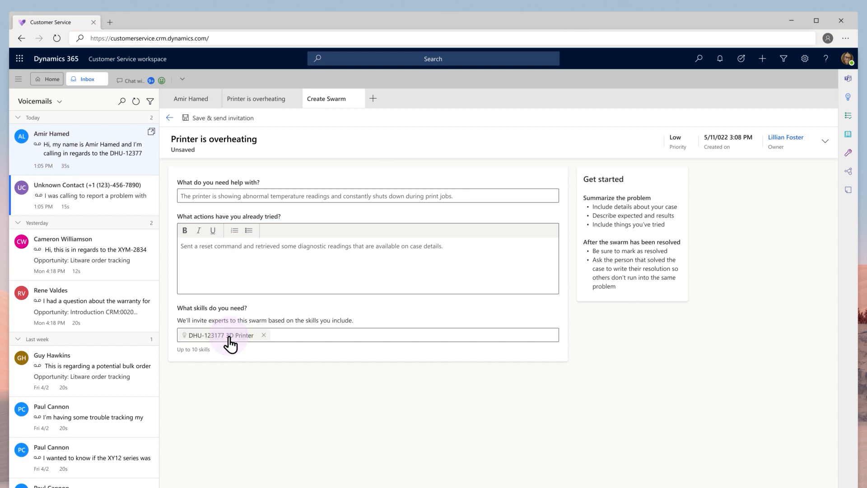
{"action": "mouse_move", "coordinate": [217, 123]}
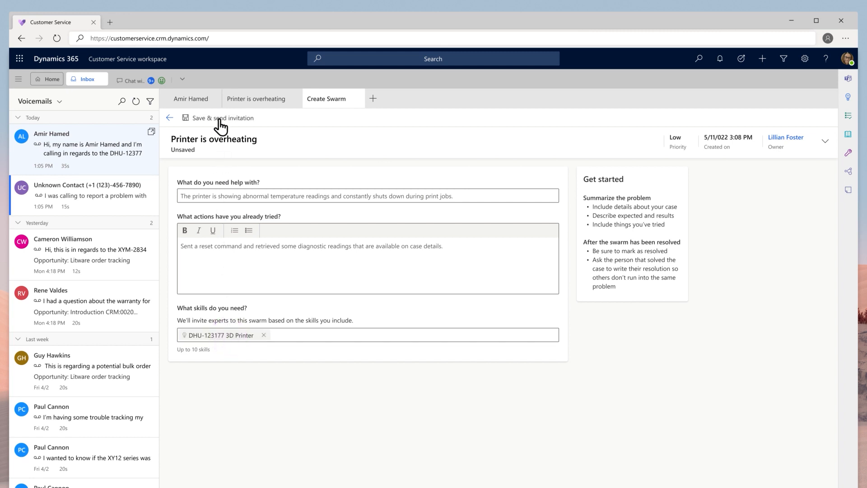
{"action": "left_click", "coordinate": [222, 118]}
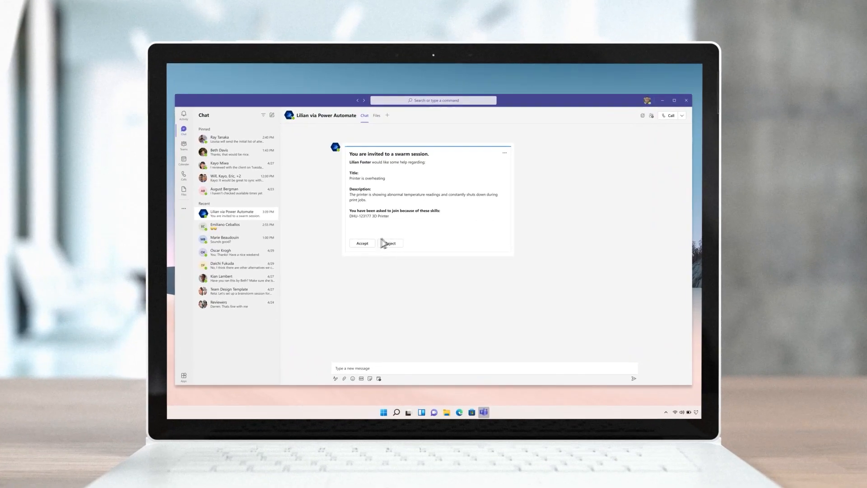
Accept the swarm invitation in Teams and post the broken-regulator diagnosis reply, then return to the case.
{"action": "left_click", "coordinate": [362, 243]}
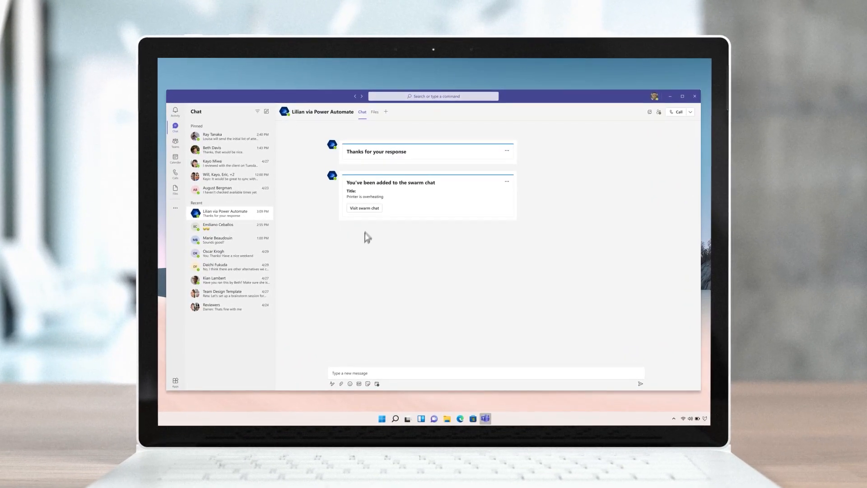
{"action": "left_click", "coordinate": [365, 207]}
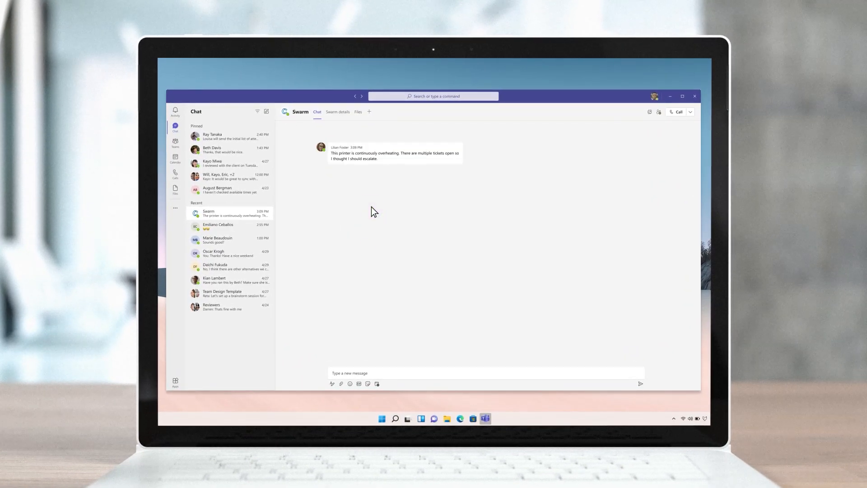
{"action": "mouse_move", "coordinate": [413, 372]}
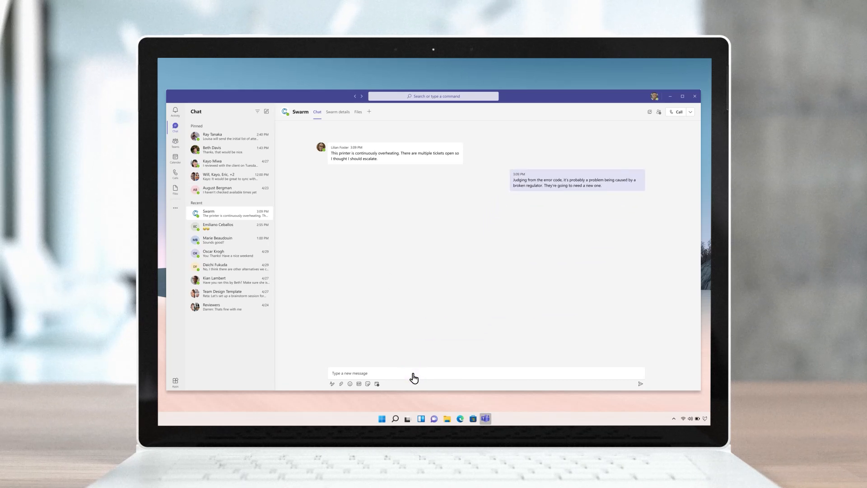
{"action": "mouse_move", "coordinate": [345, 123]}
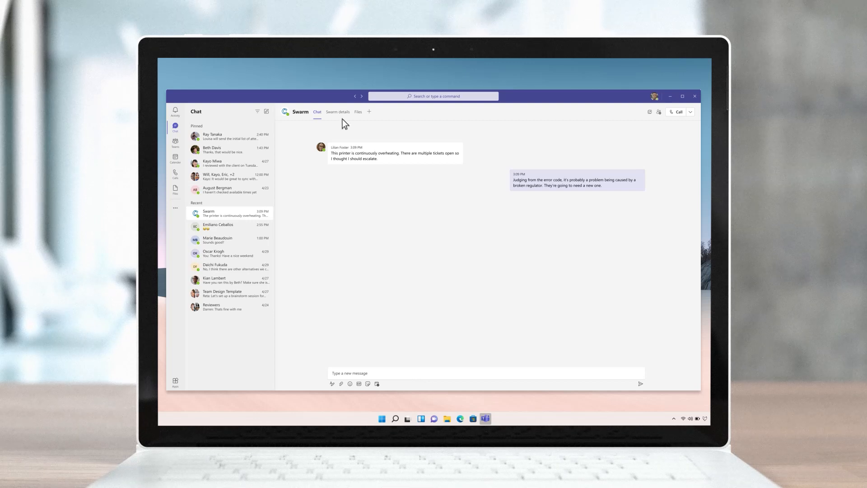
{"action": "left_click", "coordinate": [338, 112]}
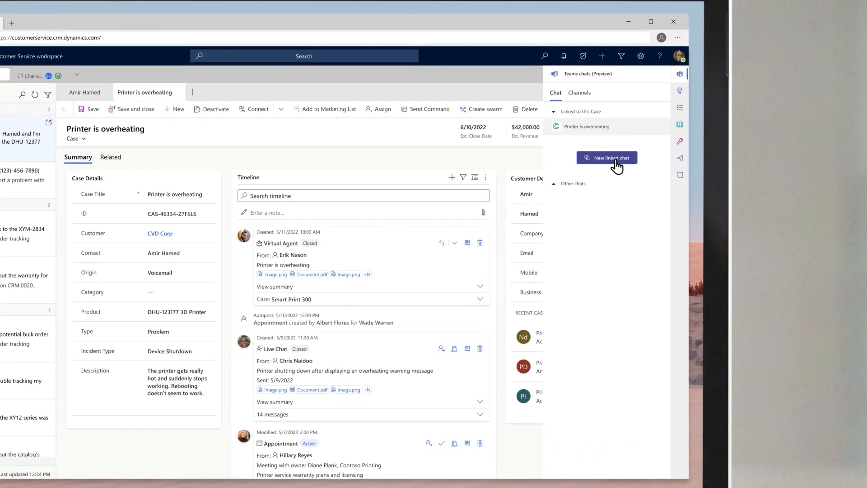
{"action": "left_click", "coordinate": [607, 158]}
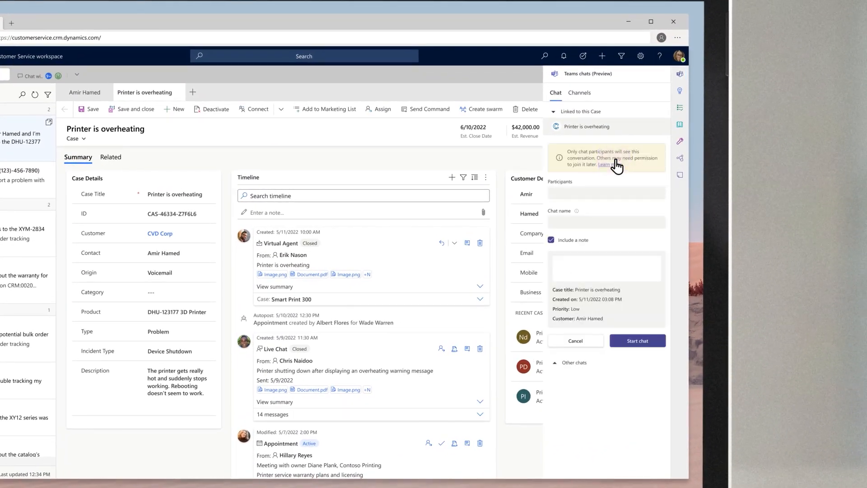
{"action": "left_click", "coordinate": [606, 194]}
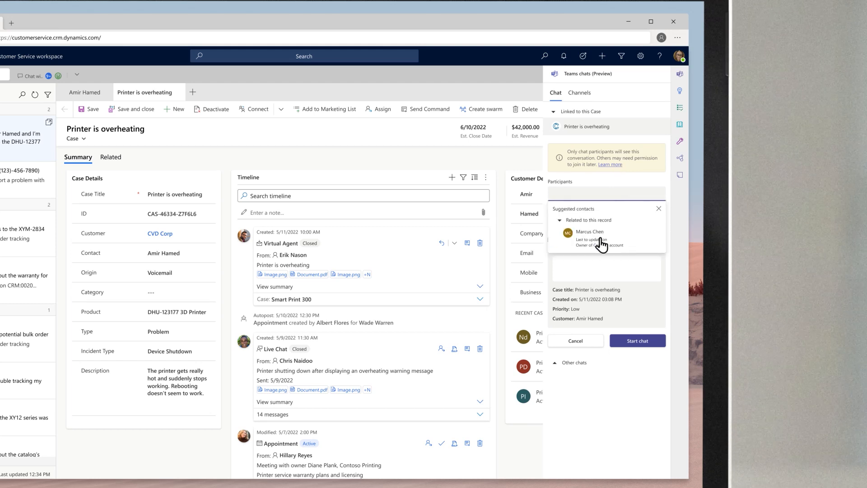
{"action": "left_click", "coordinate": [589, 235]}
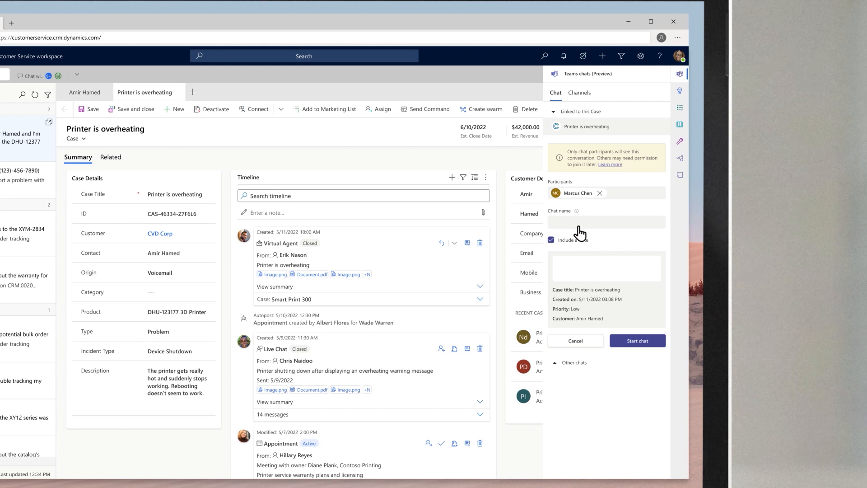
Name the chat 'Printer is overheating, not working', note the broken temperature regulator, and start the chat.
{"action": "type", "text": "Printer is overheating, not working"}
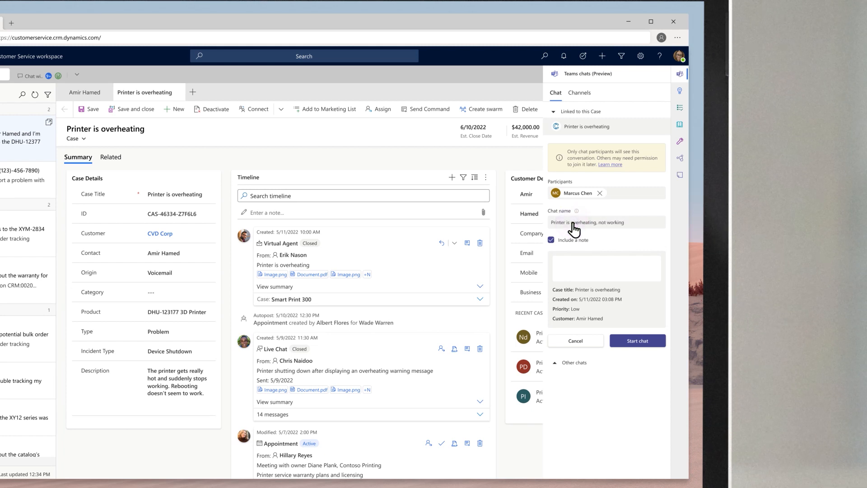
{"action": "type", "text": "The temperature regulator is broken on this 3D printer and is causing the printer to shut down repeatedly. Is a replacement covered?"}
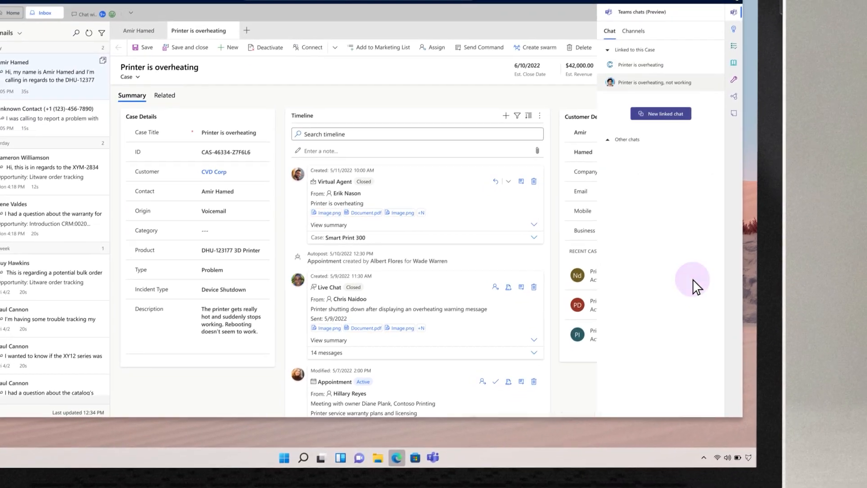
{"action": "left_click", "coordinate": [654, 82]}
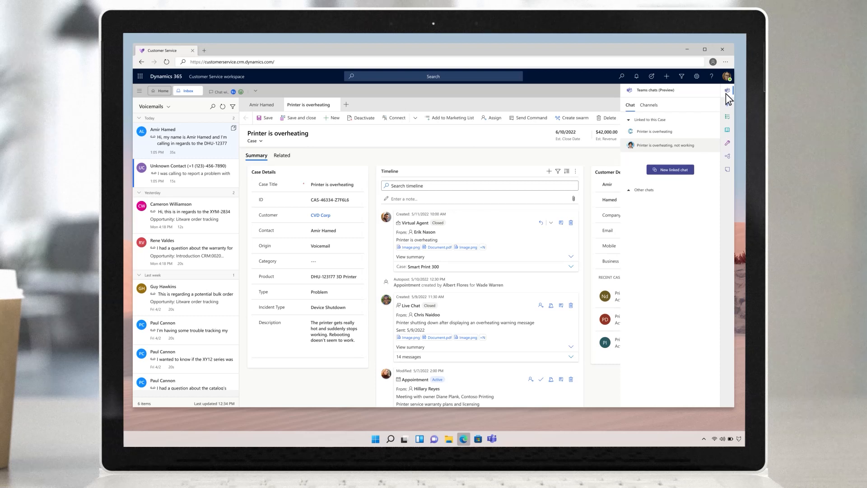
Hide the Teams chats and compose a timeline email to the customer using the warranty replacement template.
{"action": "left_click", "coordinate": [726, 90]}
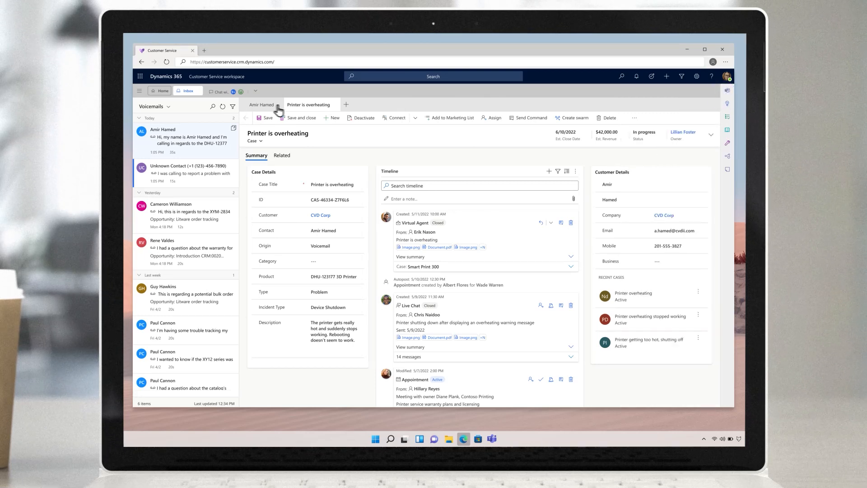
{"action": "left_click", "coordinate": [261, 105]}
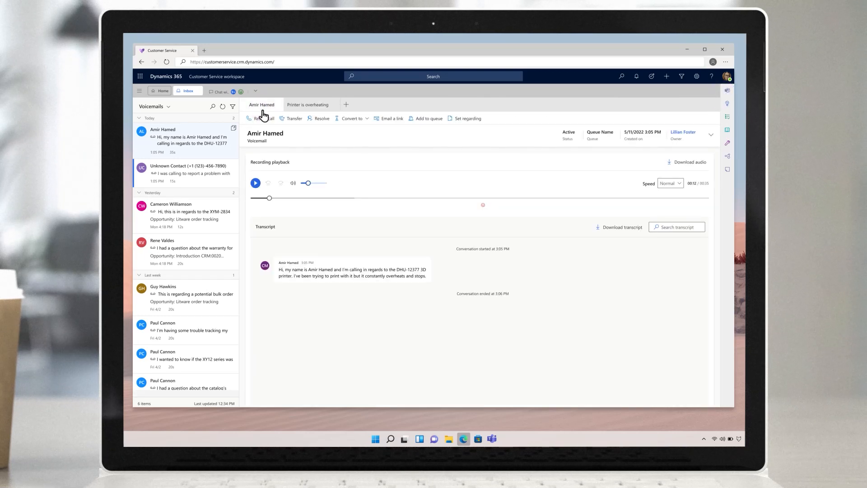
{"action": "left_click", "coordinate": [310, 105]}
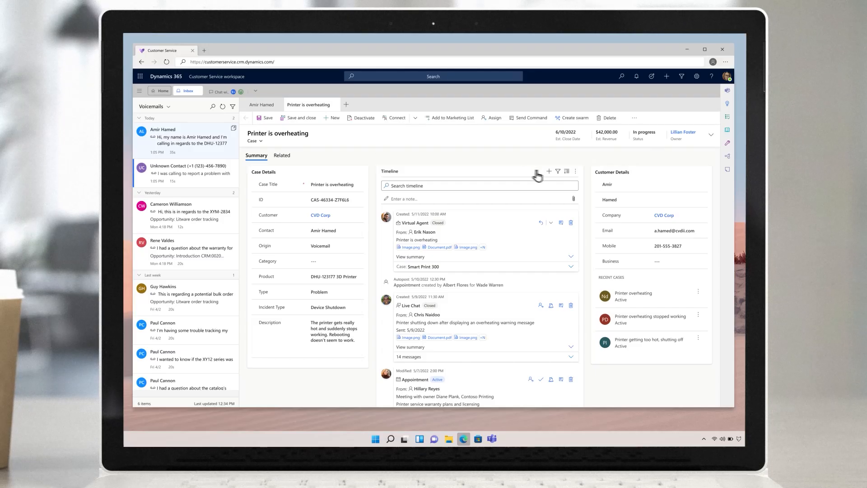
{"action": "left_click", "coordinate": [547, 171]}
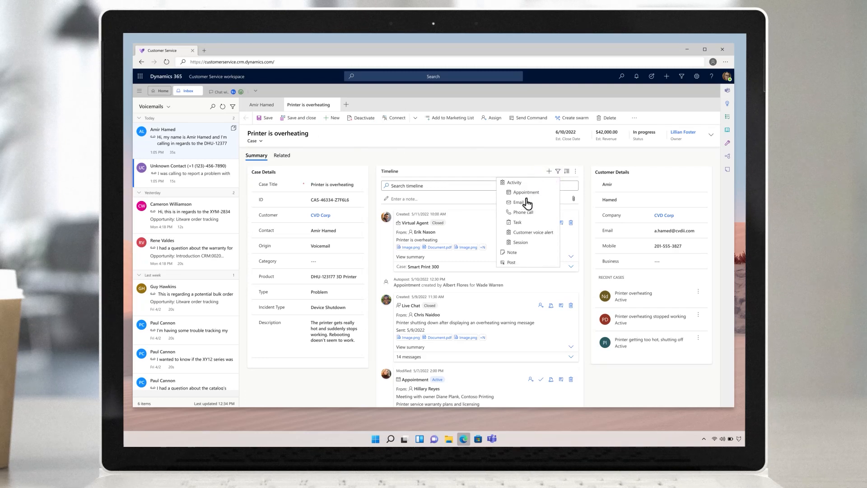
{"action": "left_click", "coordinate": [513, 202]}
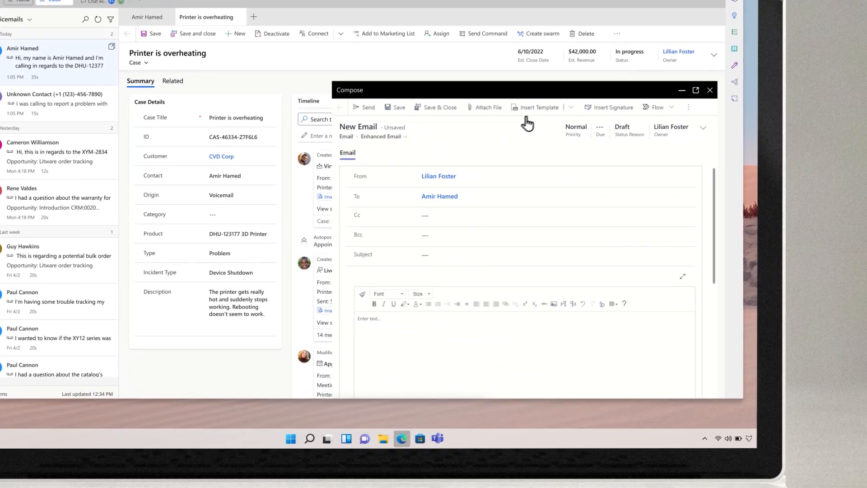
{"action": "left_click", "coordinate": [538, 106]}
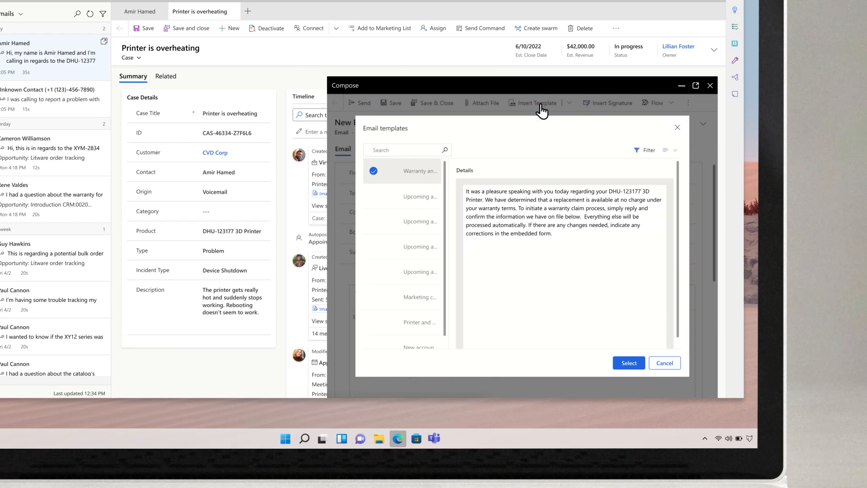
{"action": "left_click", "coordinate": [628, 363]}
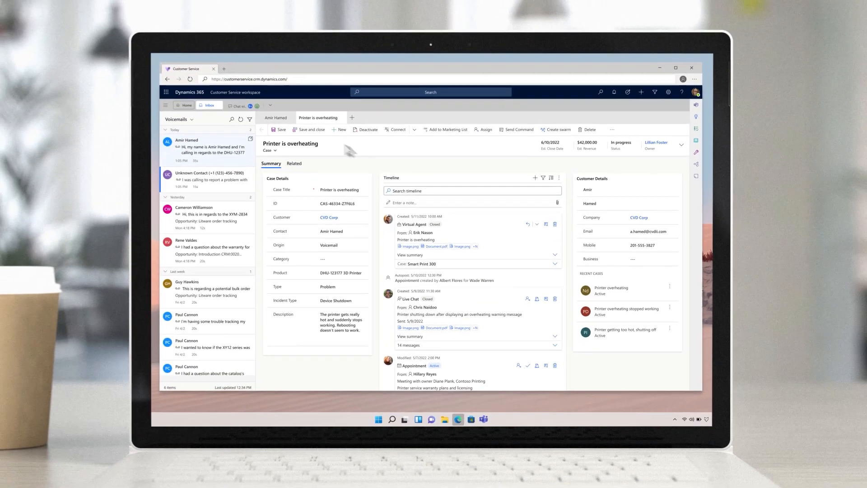
{"action": "left_click", "coordinate": [278, 121]}
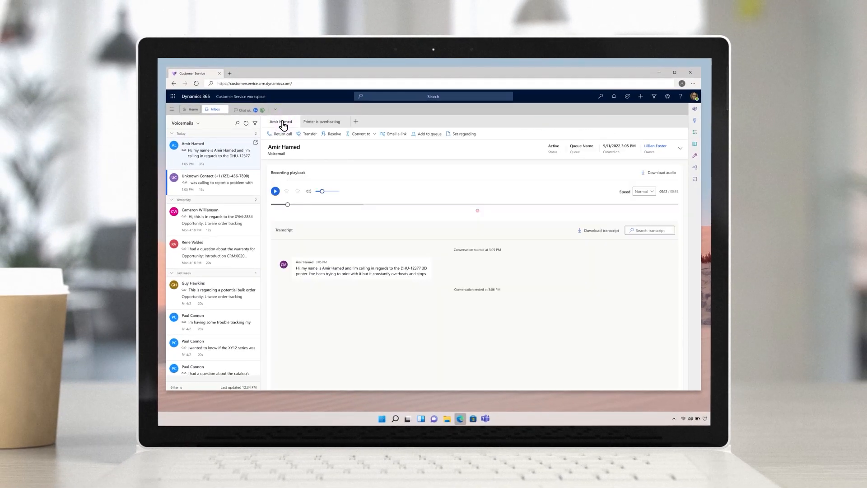
{"action": "left_click", "coordinate": [333, 133]}
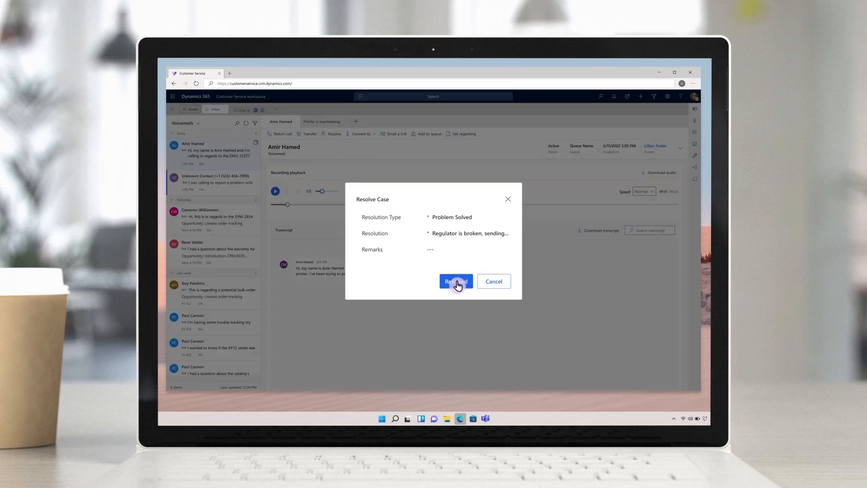
{"action": "left_click", "coordinate": [455, 281]}
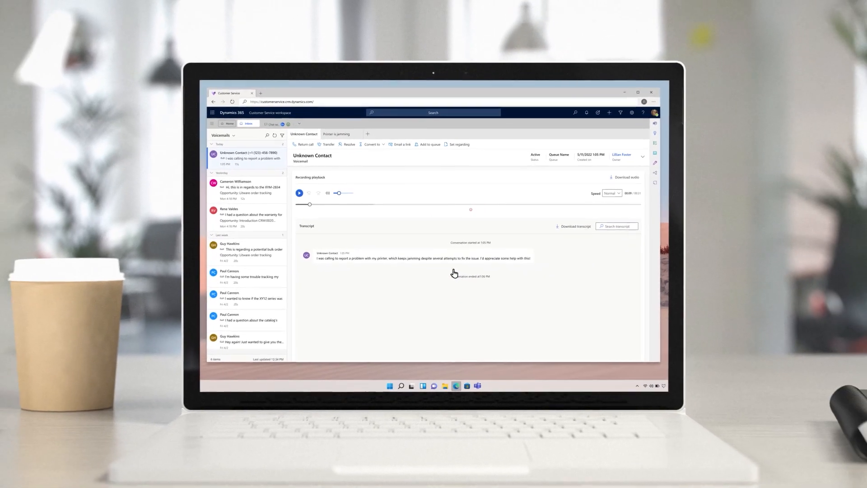